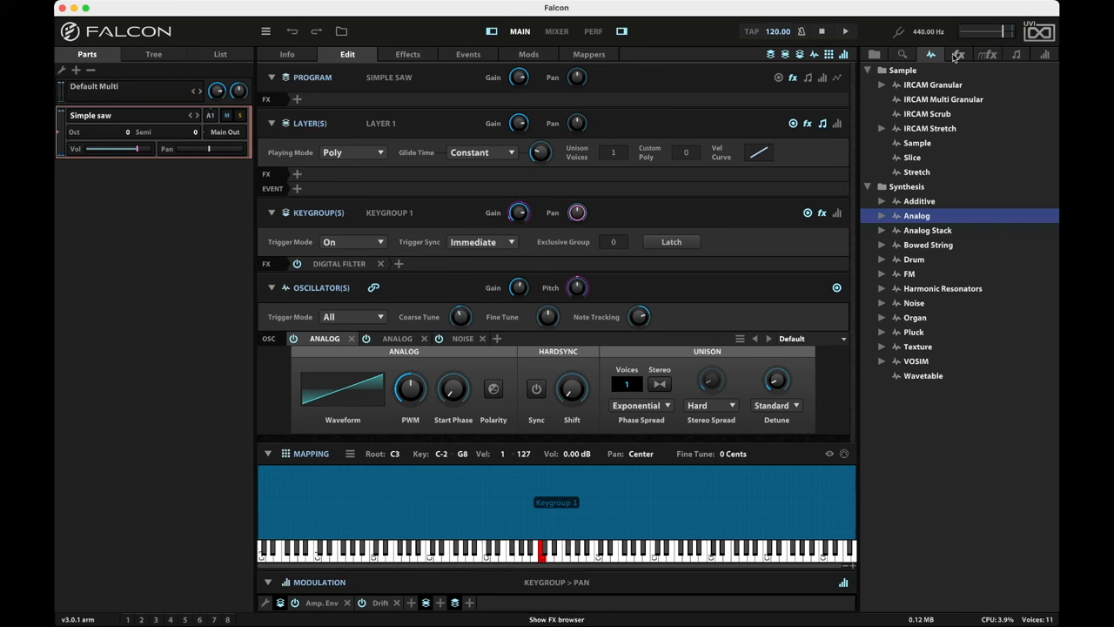
Show the FX browser's list of effects to add Ensemble 505 to the layer
left_click(958, 54)
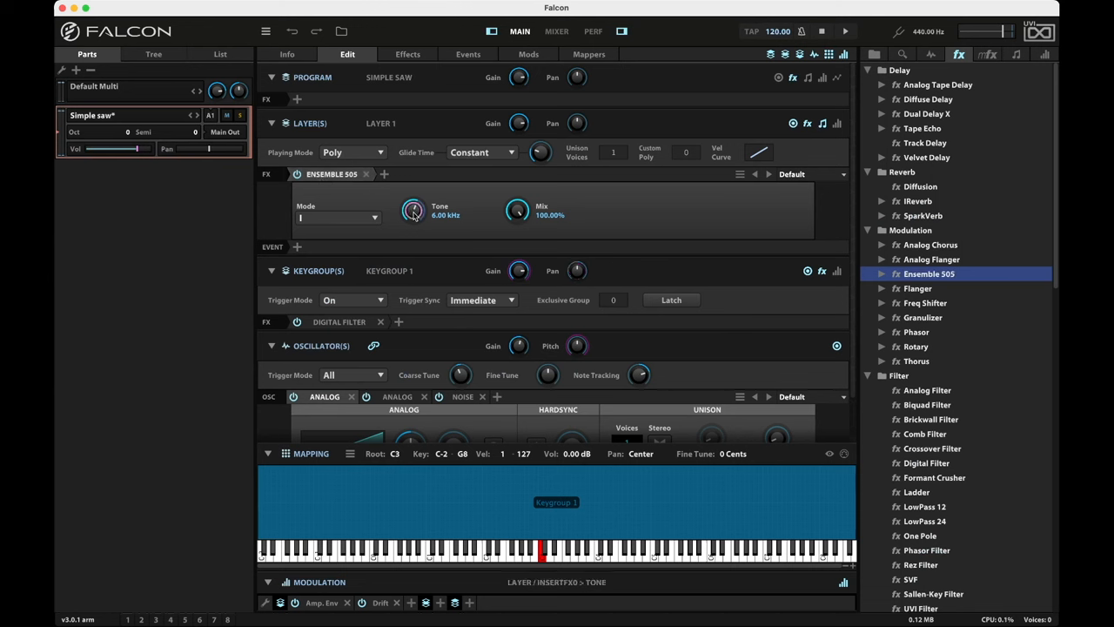
Raise the Ensemble 505 Tone knob from 6 kHz to 10.00 kHz
left_click_drag(413, 210, 413, 196)
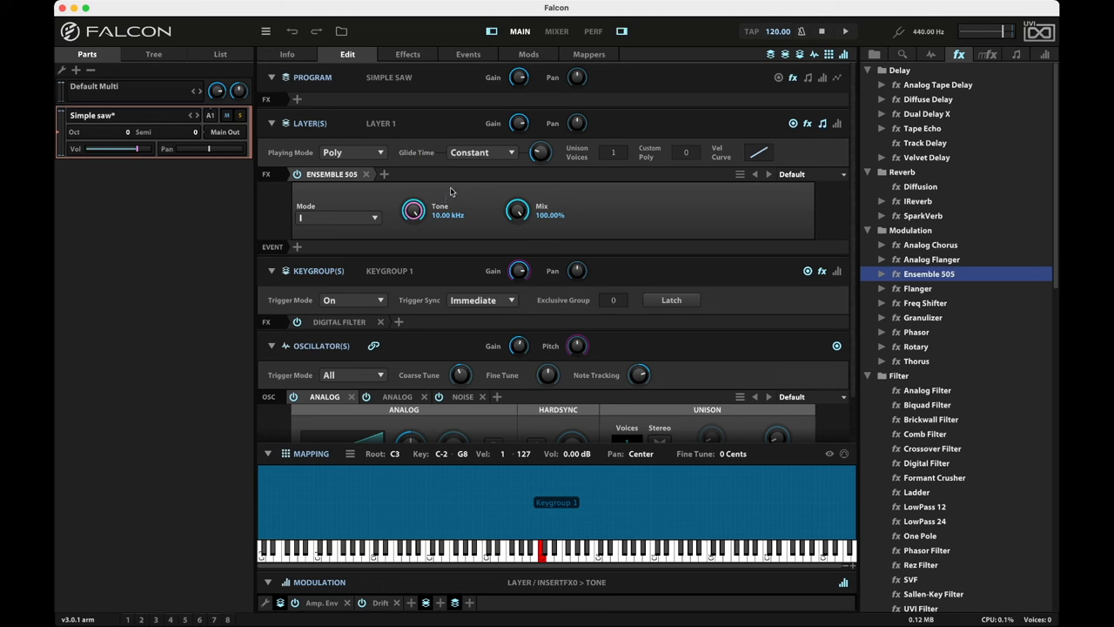
mouse_move(354, 198)
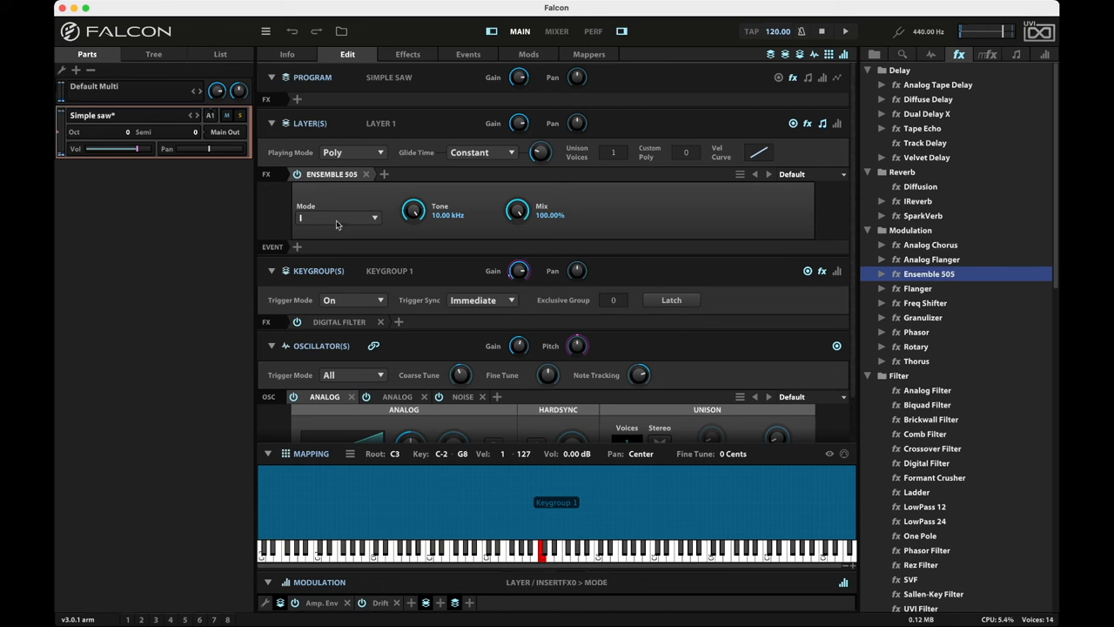
Switch the Ensemble 505 Mode dropdown from I to II
left_click(337, 217)
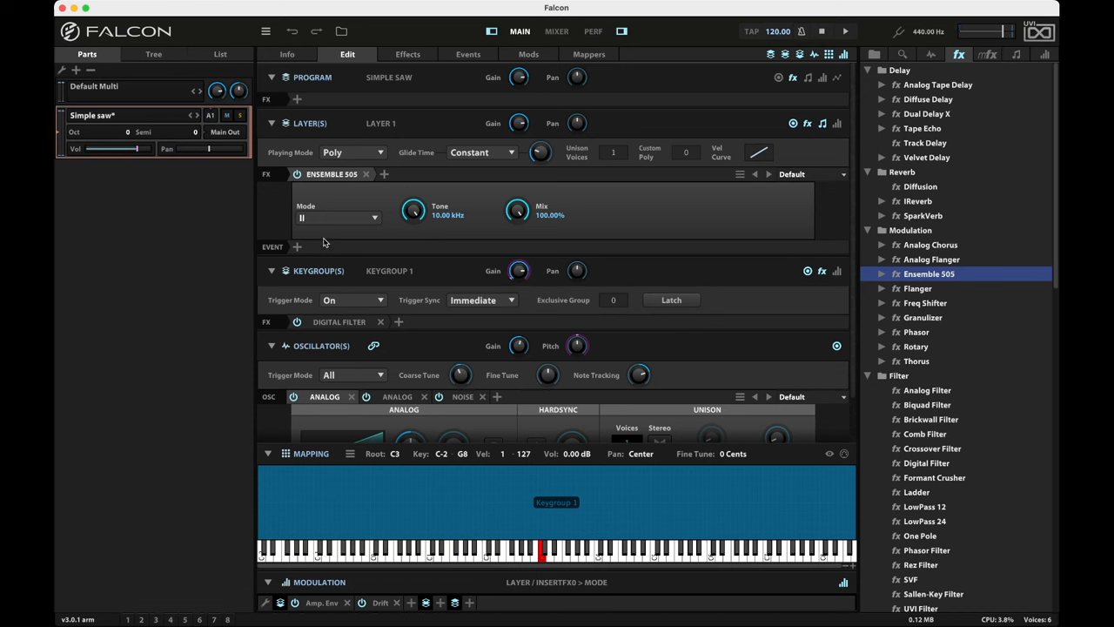
mouse_move(339, 195)
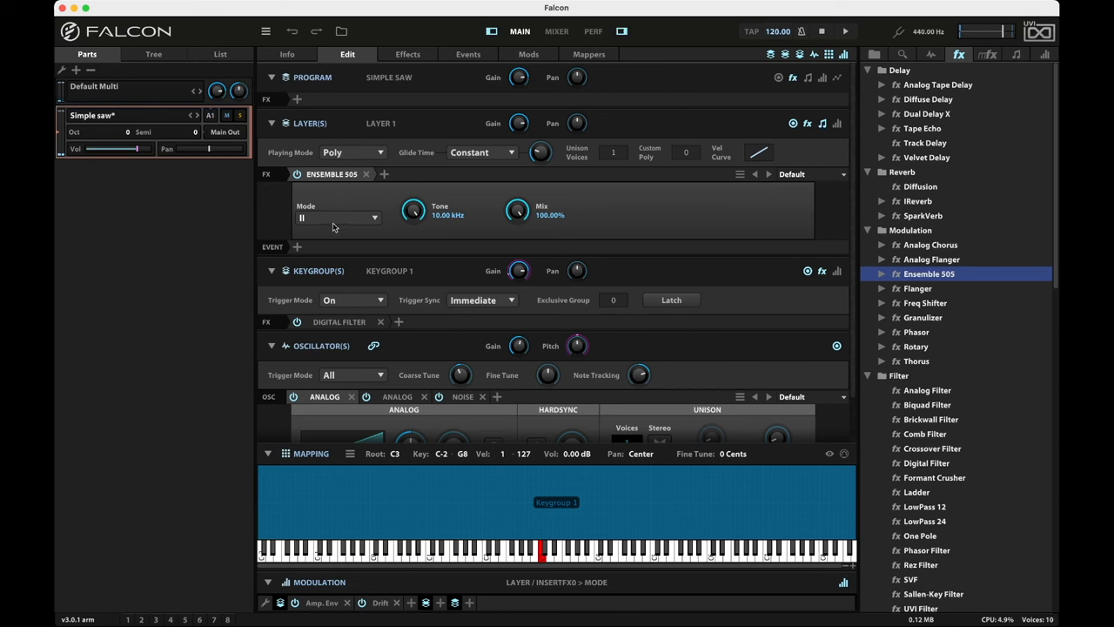
Select III in the Ensemble 505 Mode dropdown
left_click(338, 218)
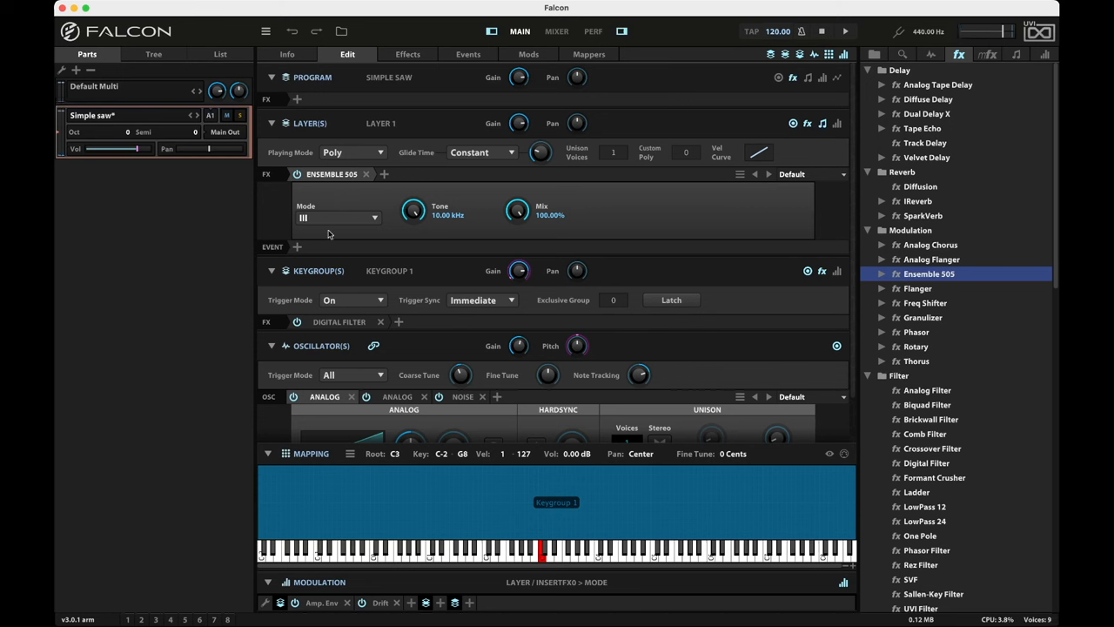
mouse_move(367, 194)
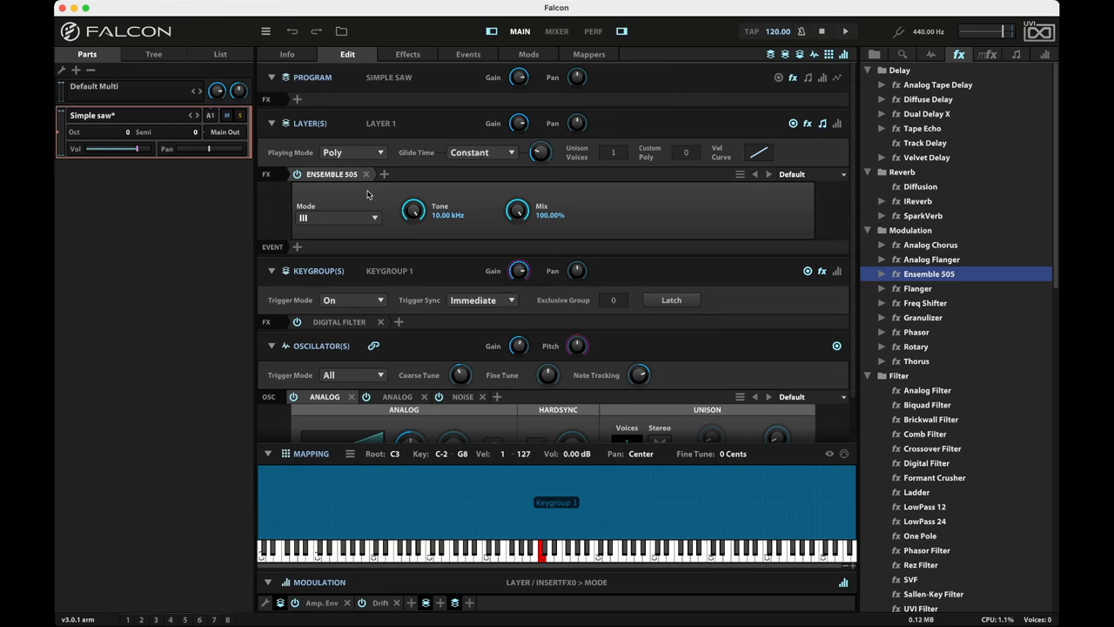
mouse_move(386, 196)
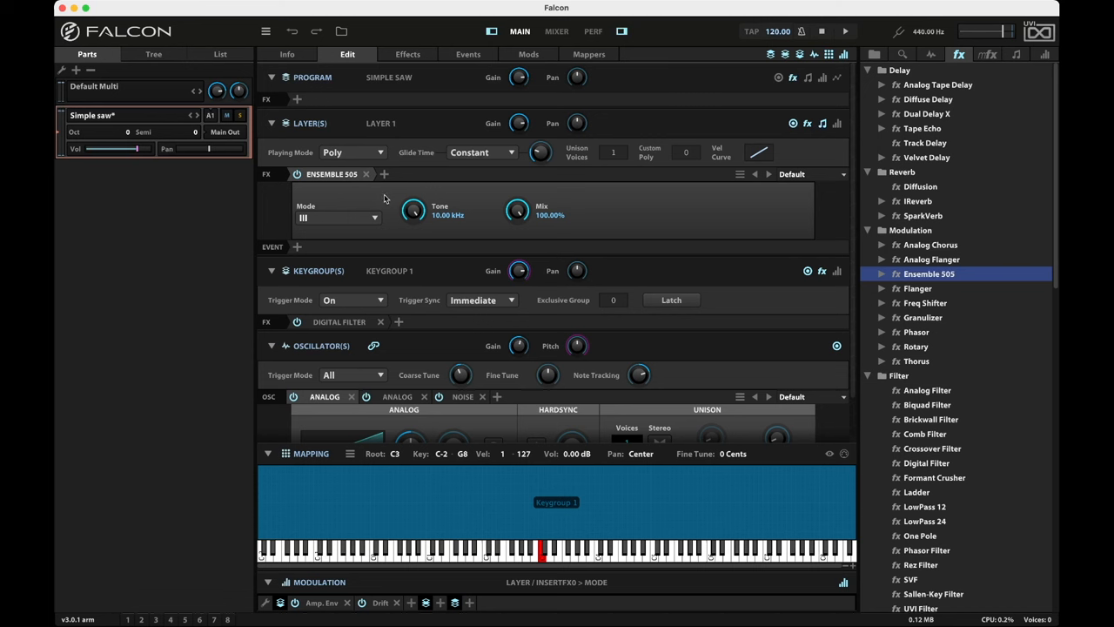
mouse_move(372, 201)
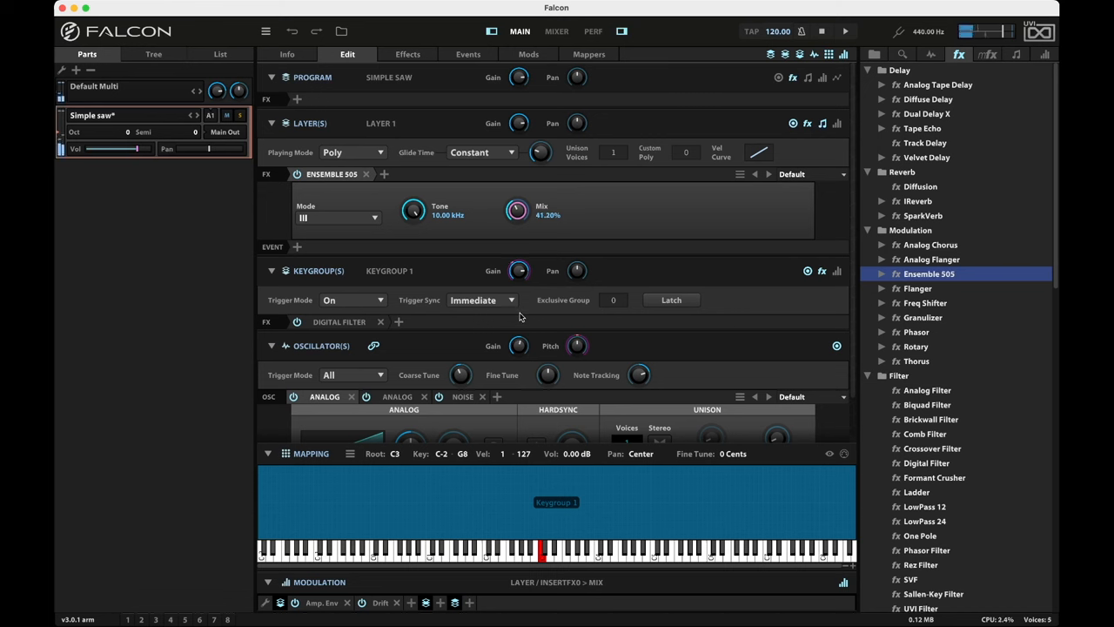
mouse_move(520, 187)
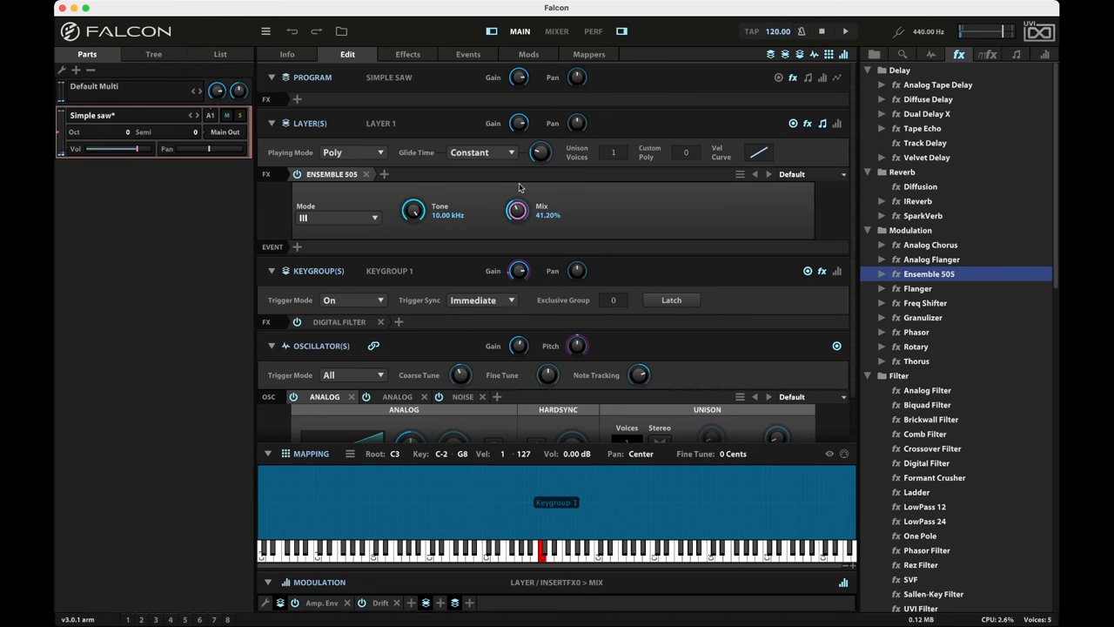